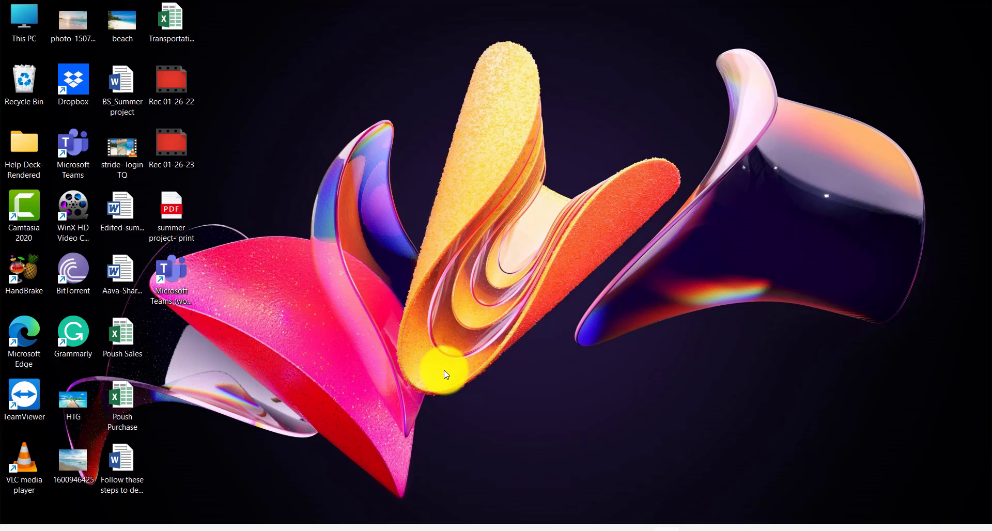
pyautogui.moveTo(453, 360)
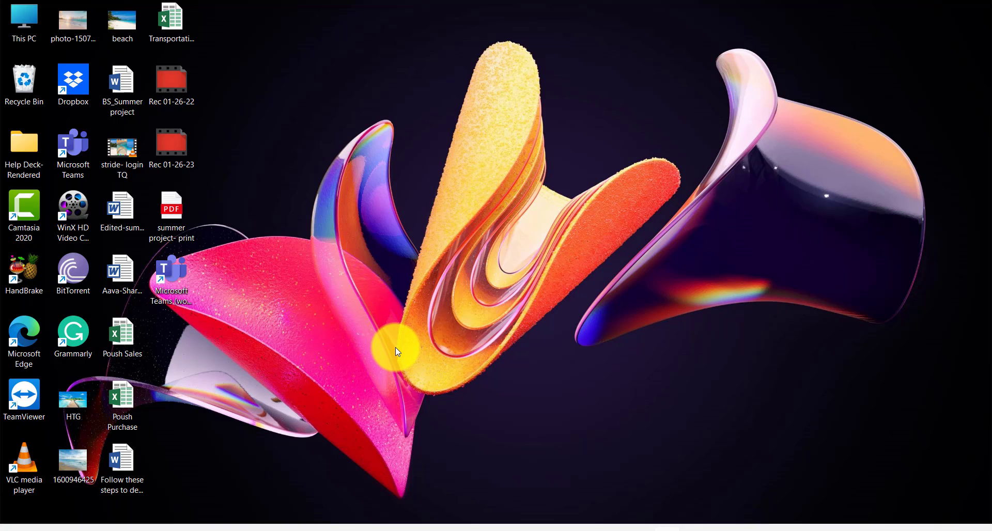
pyautogui.moveTo(435, 376)
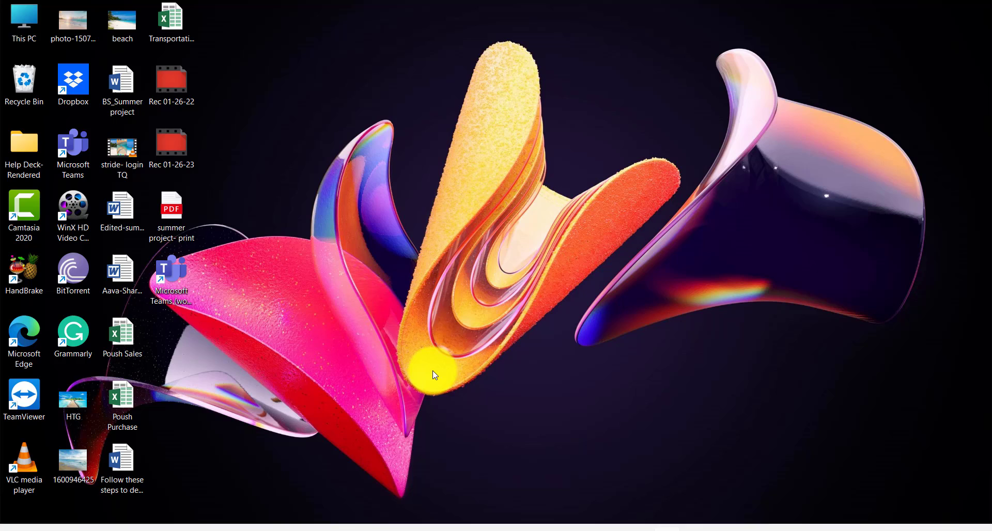
pyautogui.moveTo(443, 378)
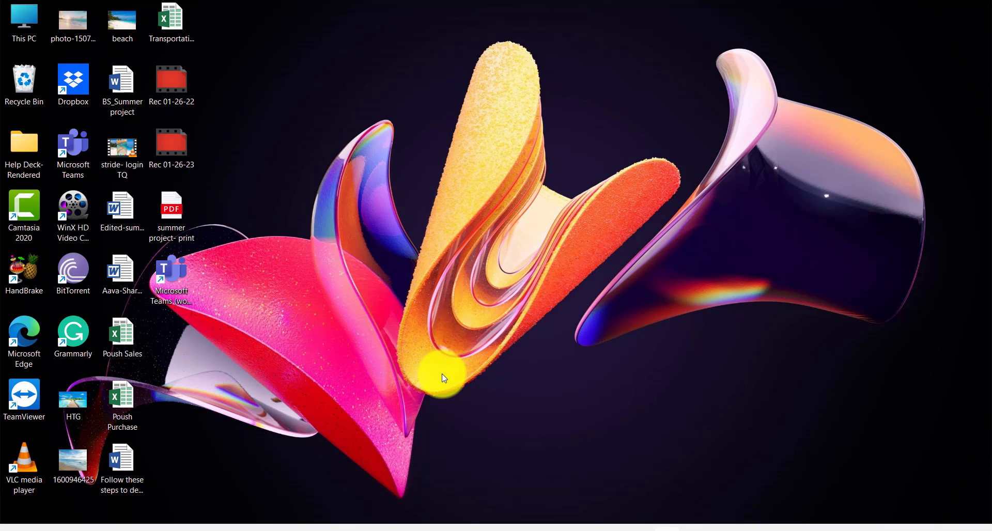
pyautogui.moveTo(575, 504)
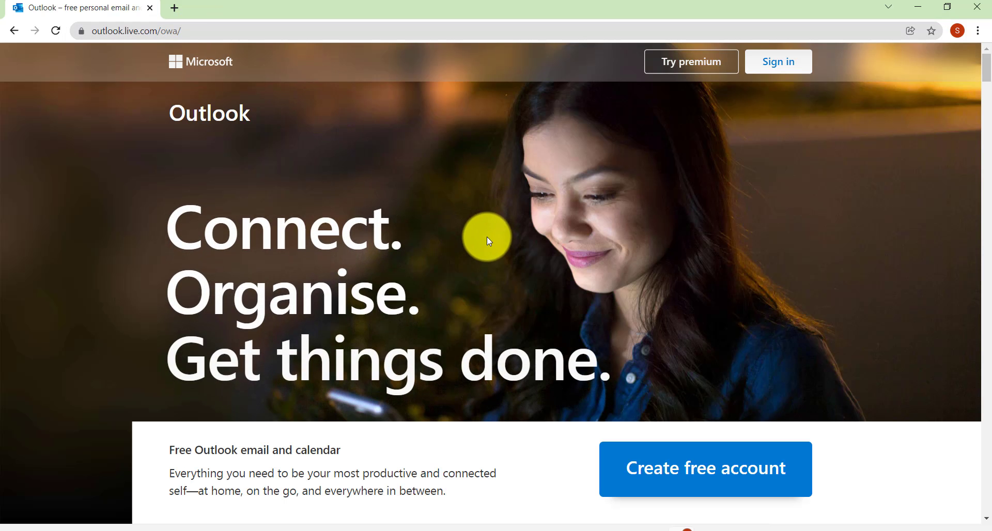
pyautogui.moveTo(515, 224)
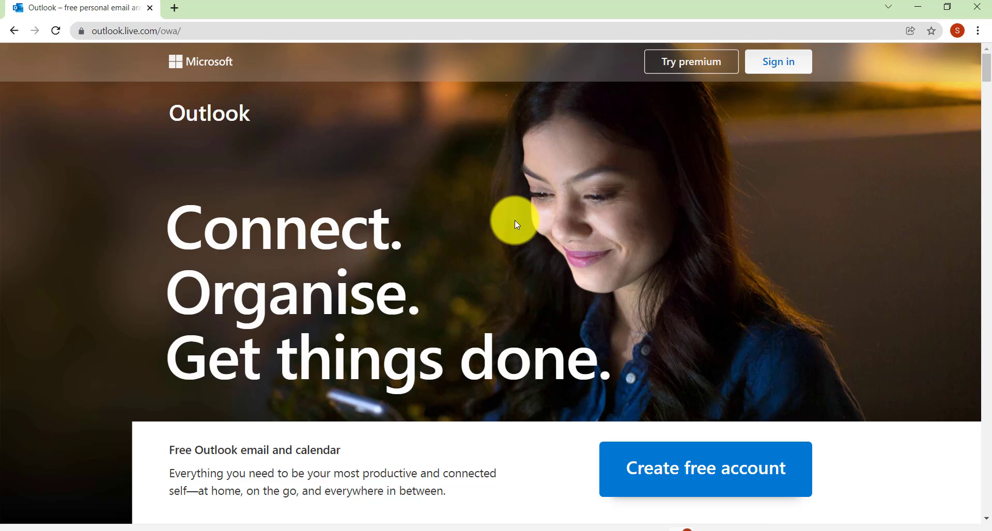
pyautogui.moveTo(778, 61)
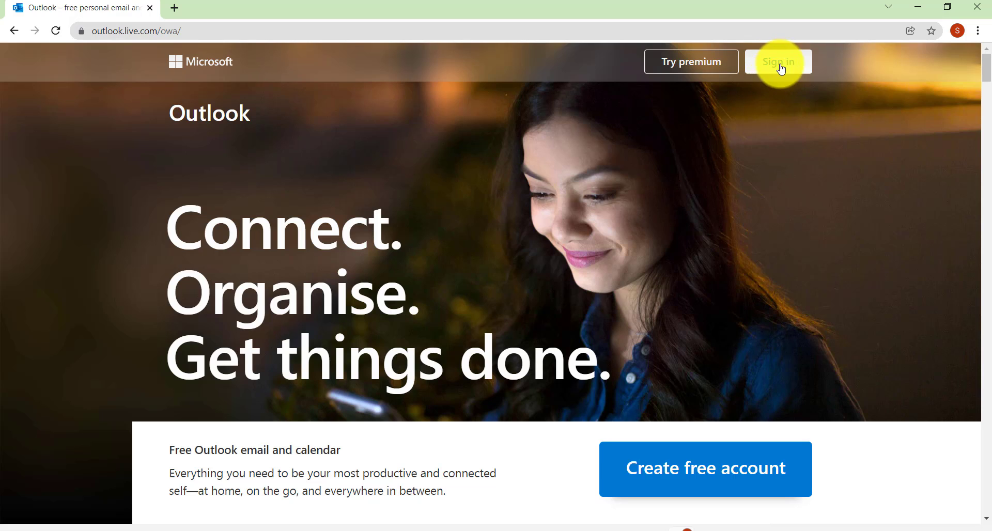
pyautogui.moveTo(771, 95)
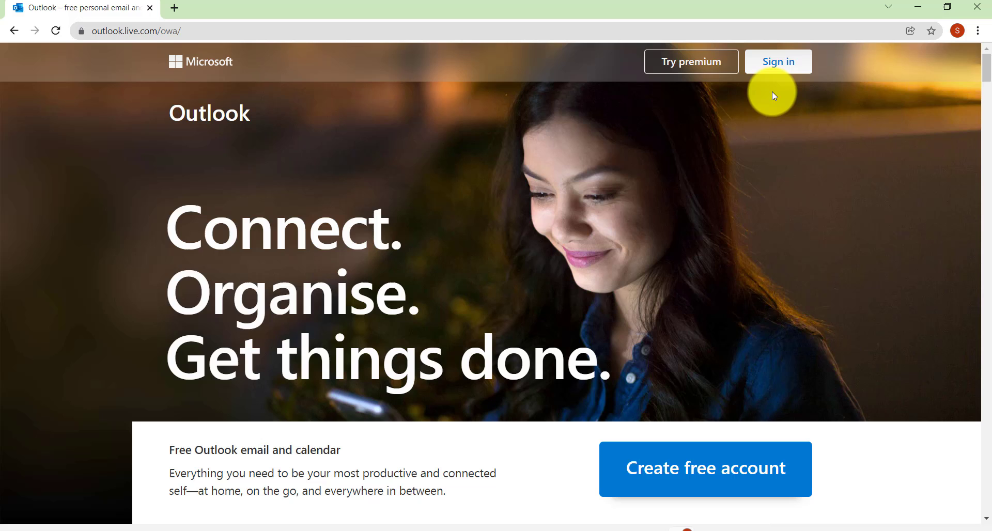
# Step: Request sign-in from the Outlook.com home page to reach the Microsoft account sign-in
pyautogui.click(777, 61)
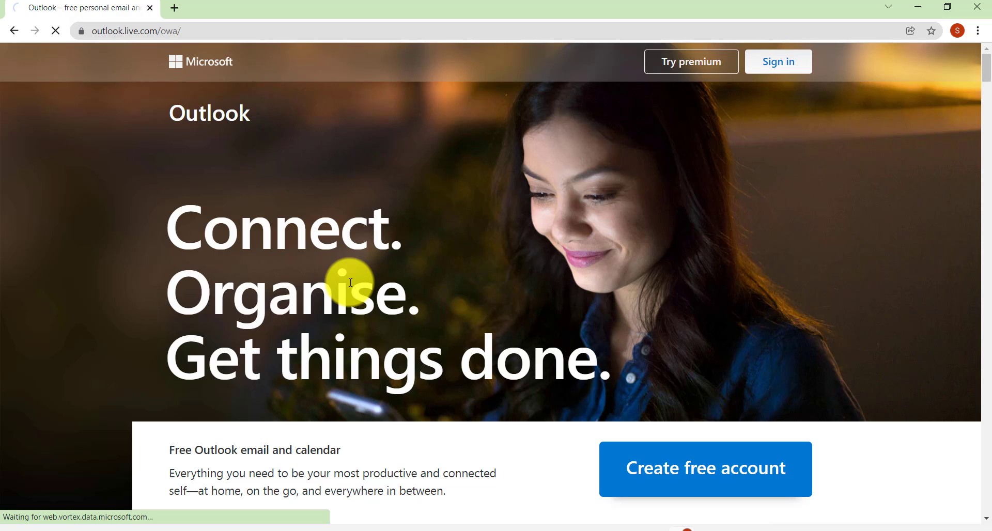
pyautogui.click(777, 61)
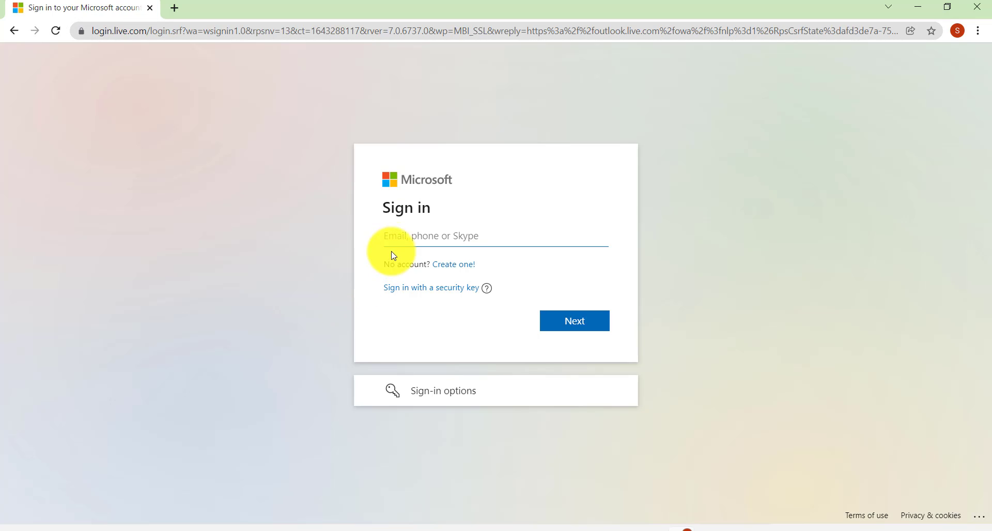
pyautogui.moveTo(301, 292)
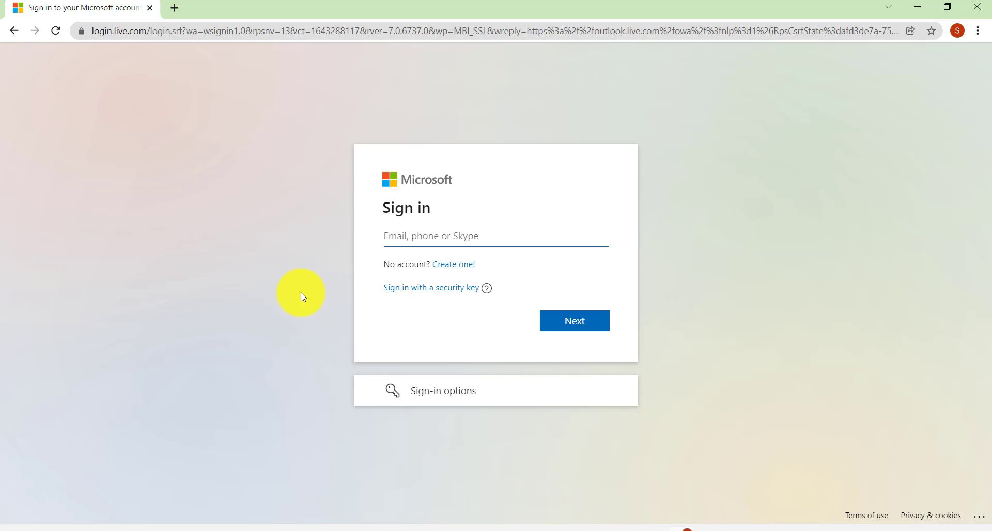
pyautogui.write('S')
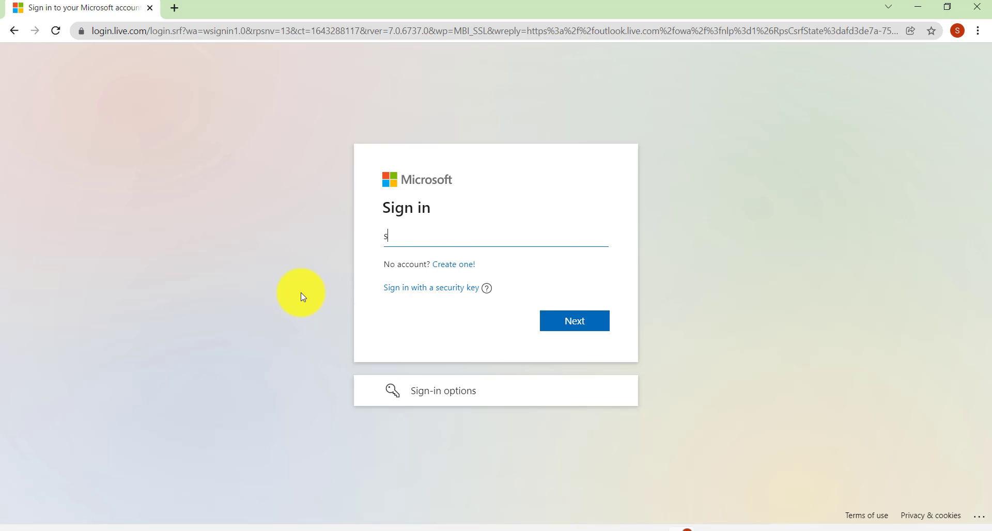
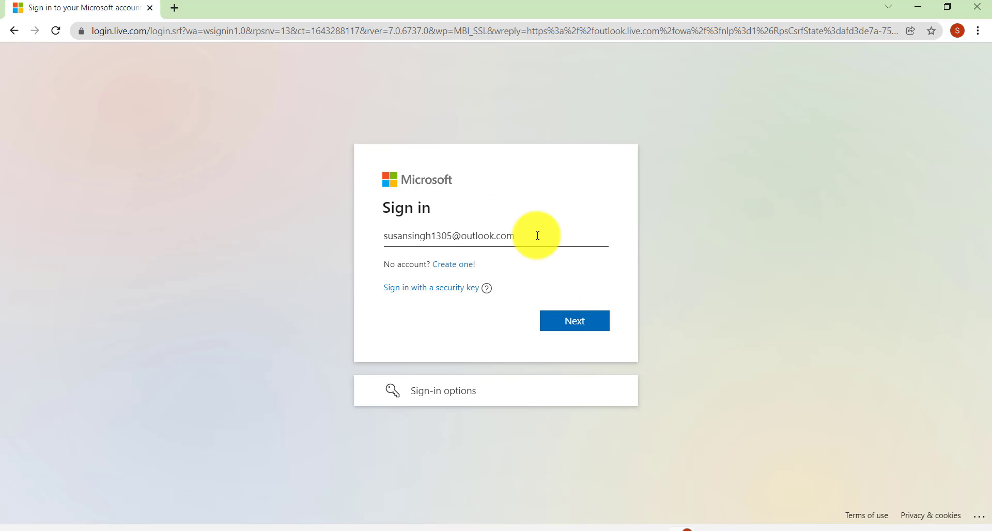
pyautogui.click(573, 320)
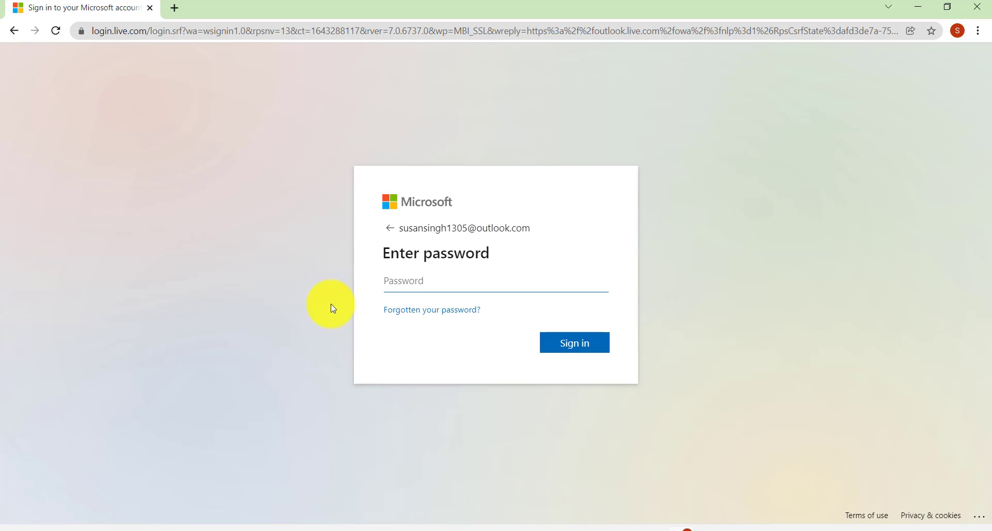
pyautogui.moveTo(411, 317)
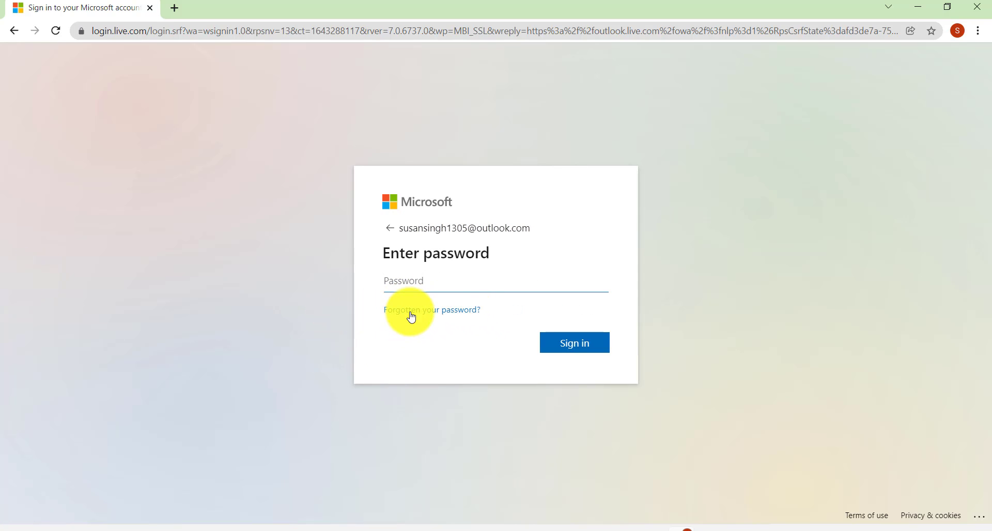
pyautogui.click(432, 310)
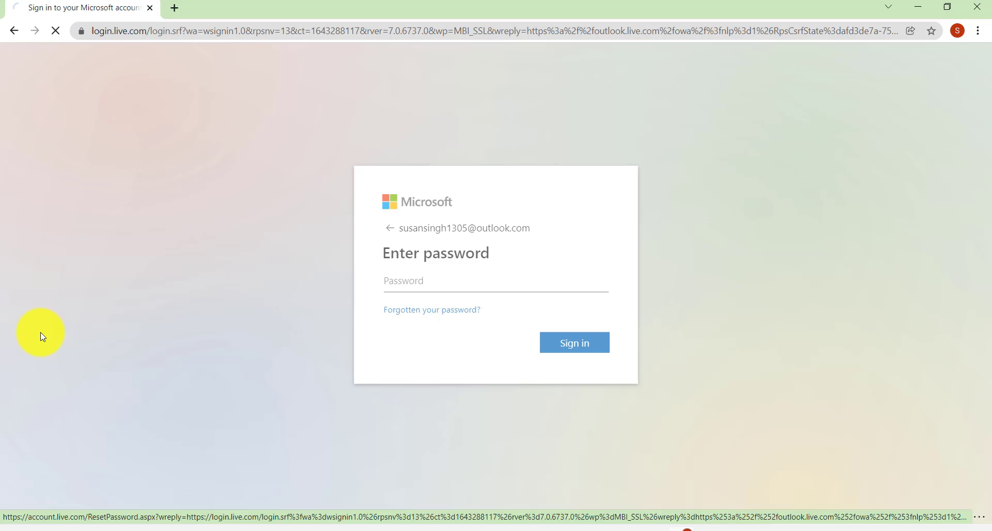
pyautogui.click(432, 310)
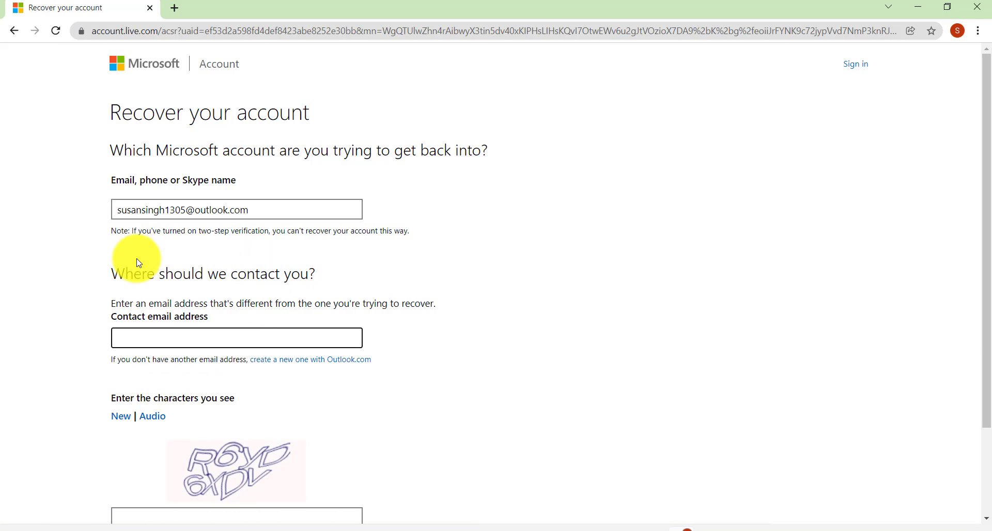
pyautogui.moveTo(107, 334)
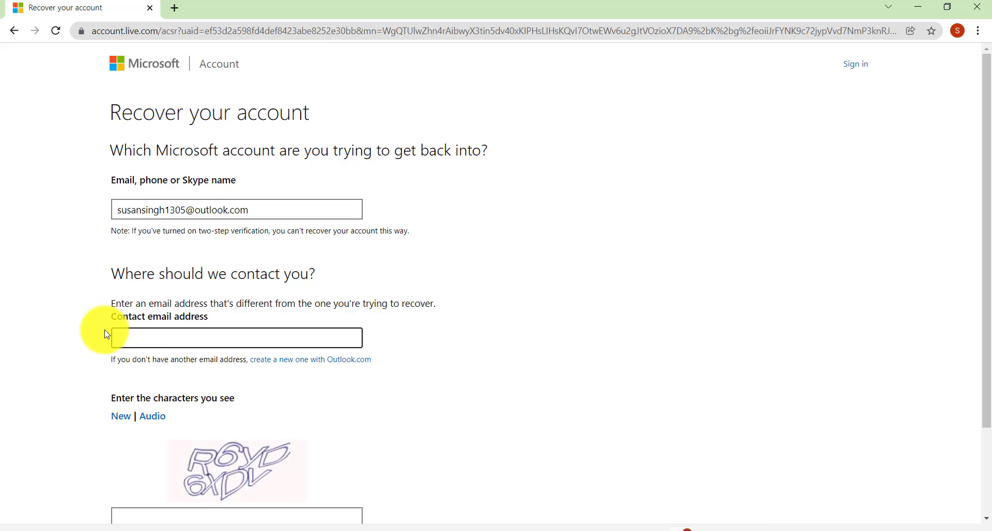
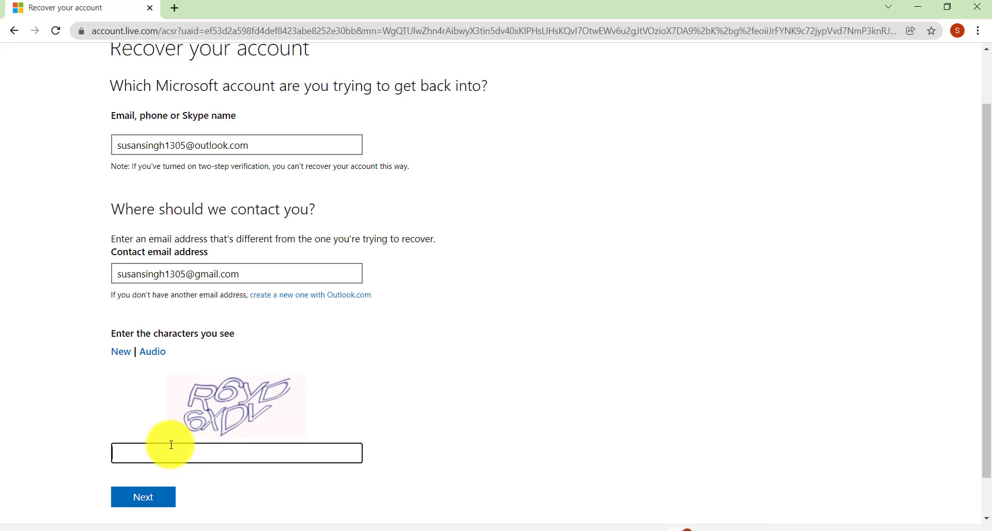
pyautogui.moveTo(120, 352)
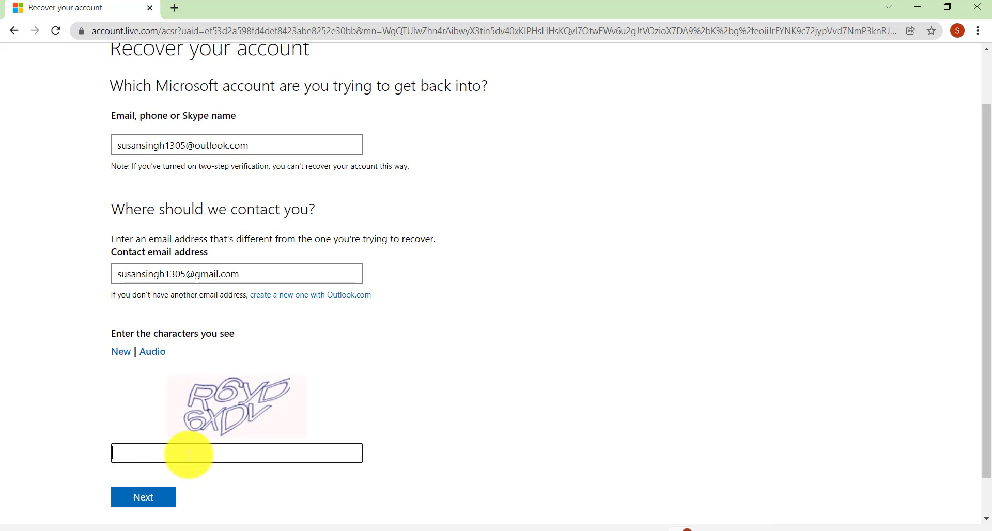
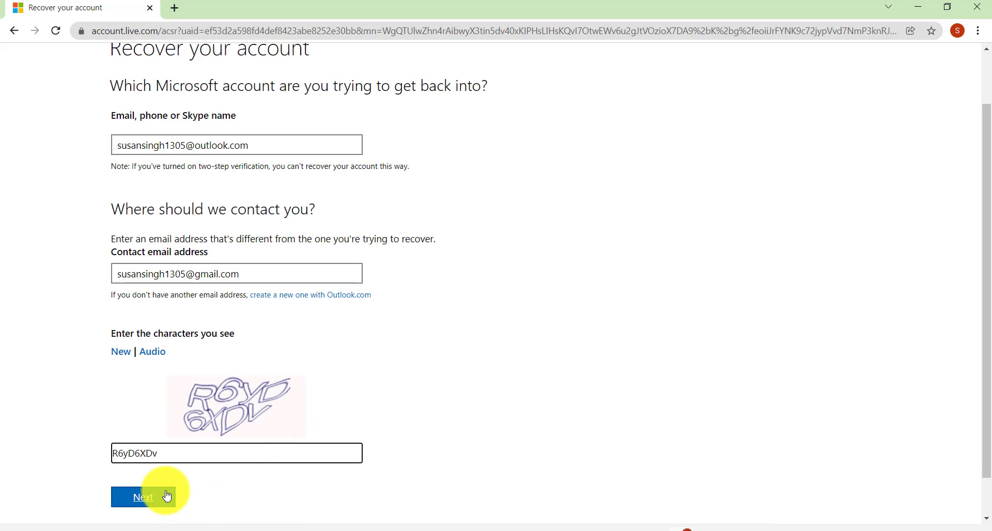
pyautogui.click(143, 497)
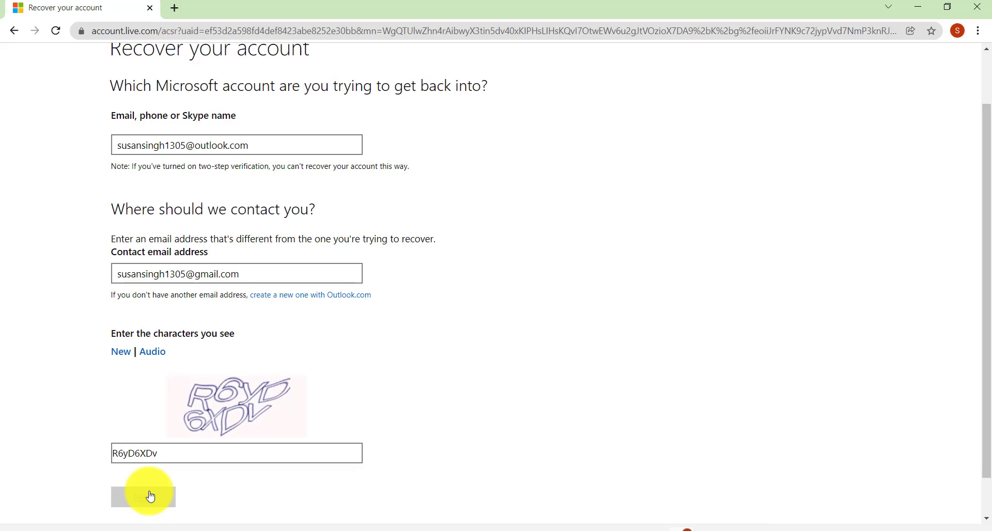
pyautogui.click(147, 496)
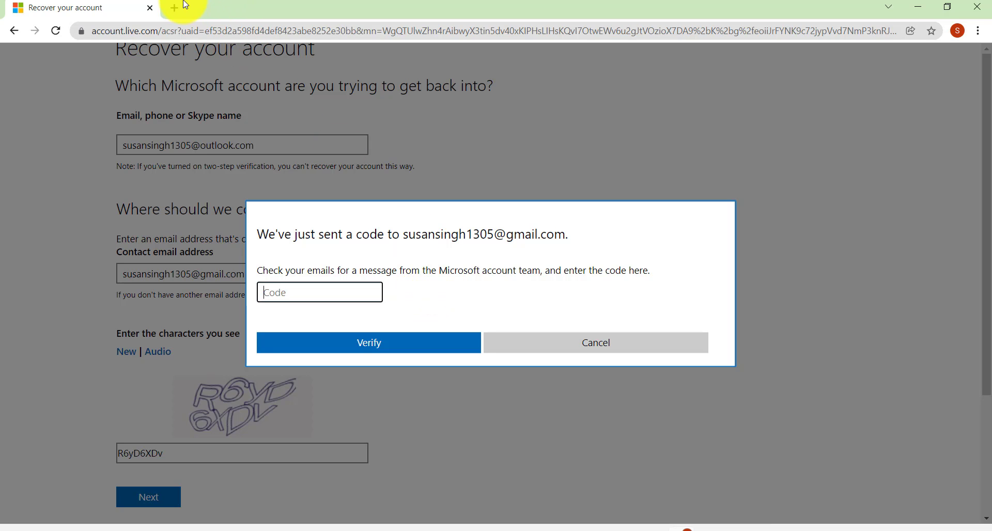
# Step: Switch to the Gmail inbox in a new browser tab to check for the code
pyautogui.click(172, 7)
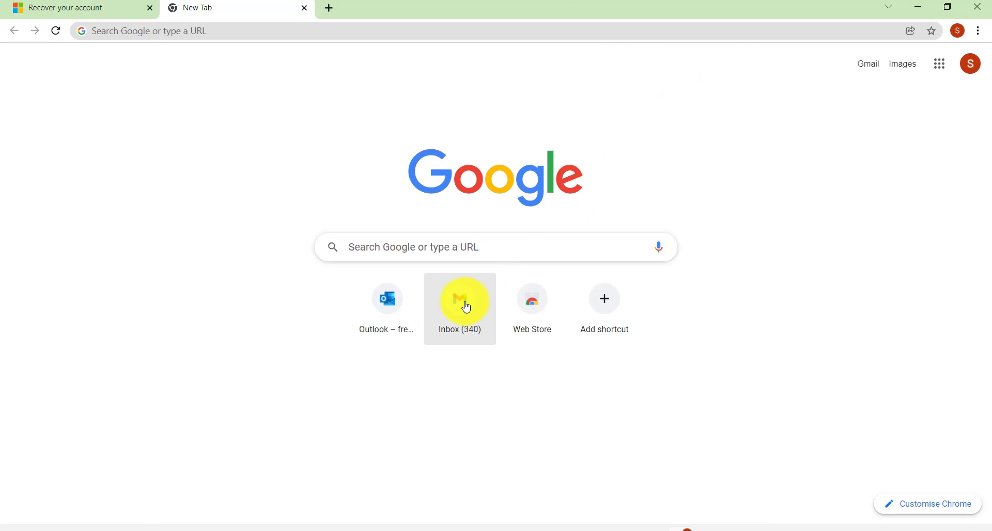
pyautogui.click(459, 298)
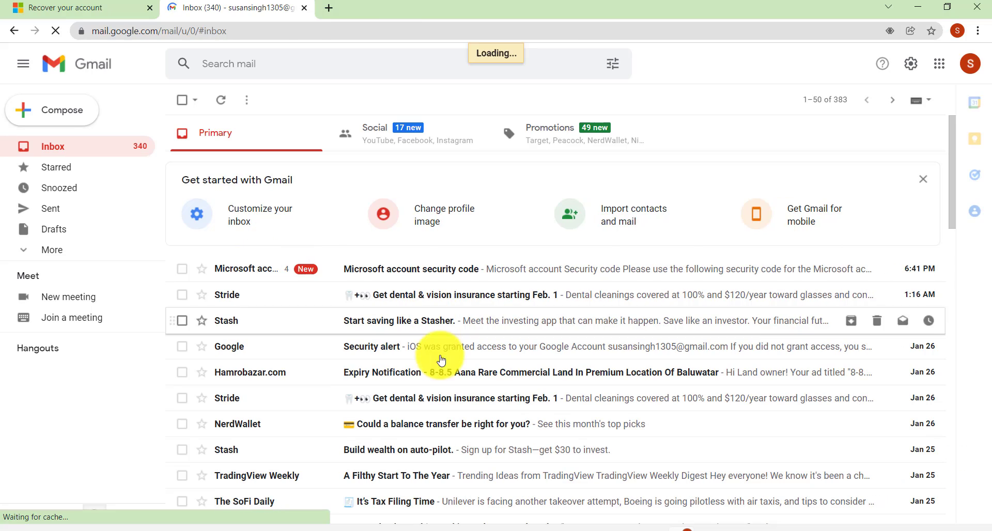
pyautogui.click(410, 269)
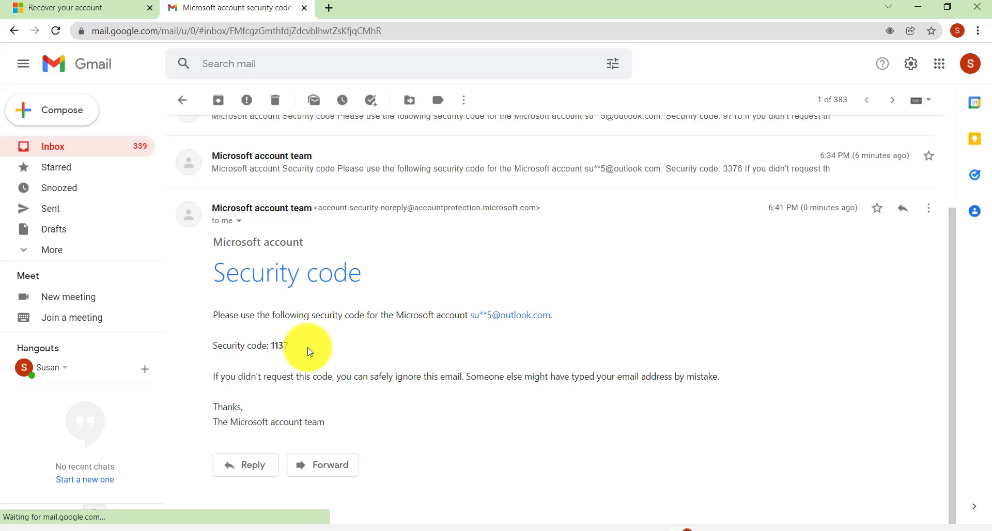
pyautogui.doubleClick(279, 345)
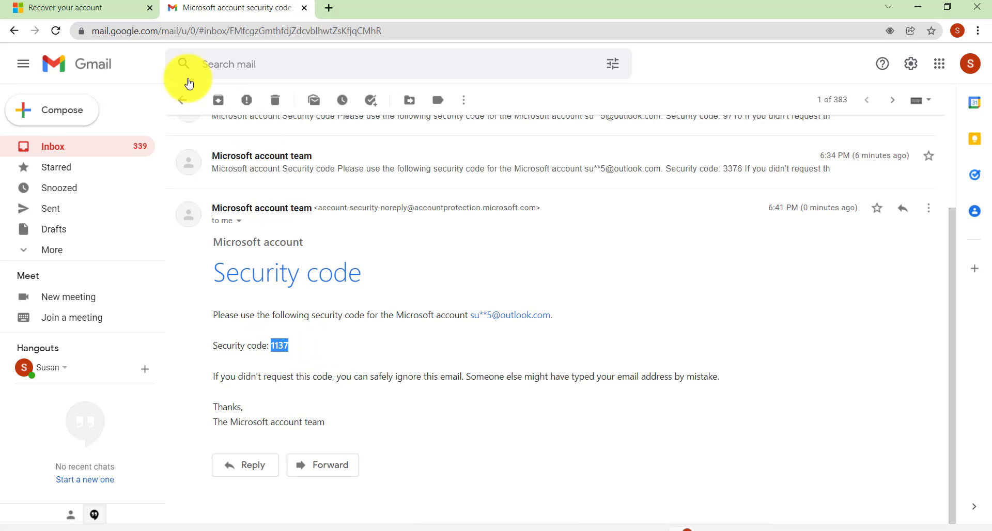
pyautogui.click(76, 7)
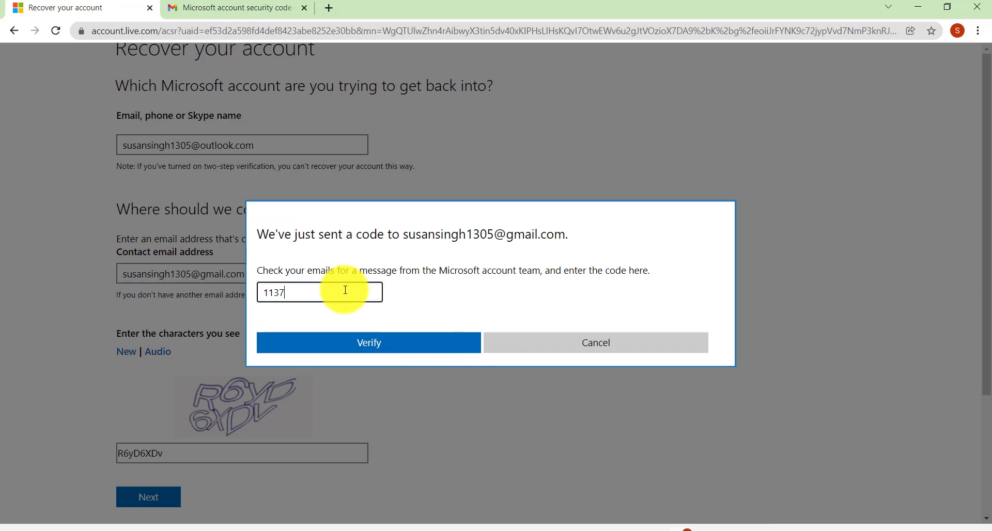
pyautogui.click(368, 342)
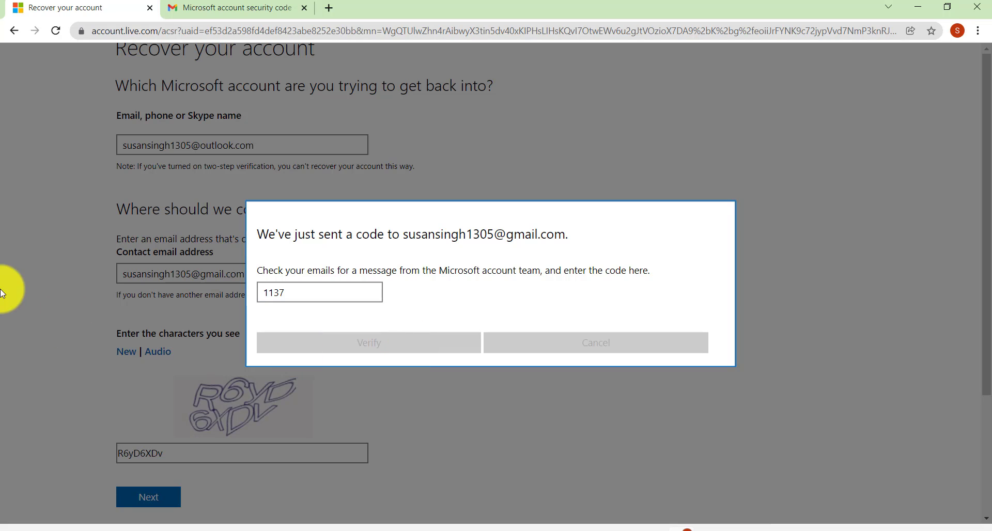
pyautogui.click(368, 343)
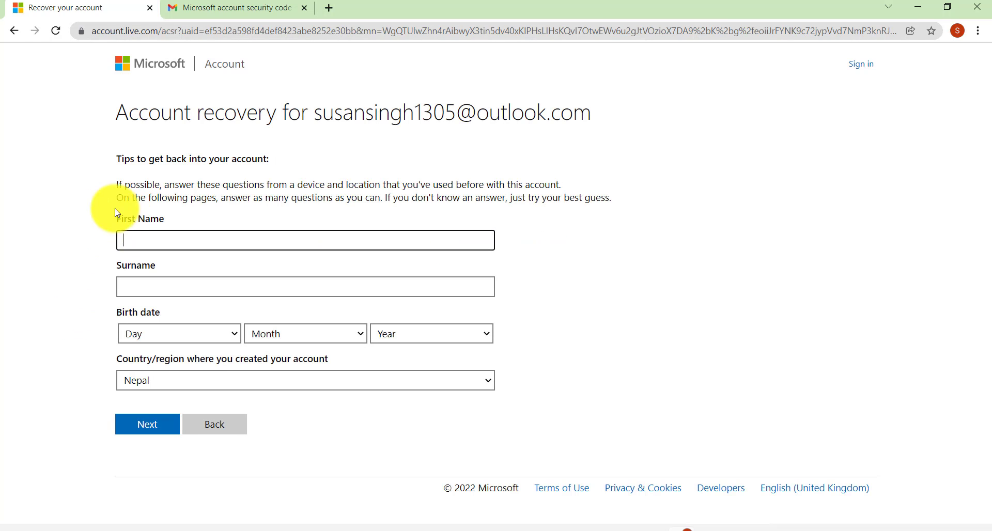
pyautogui.moveTo(151, 279)
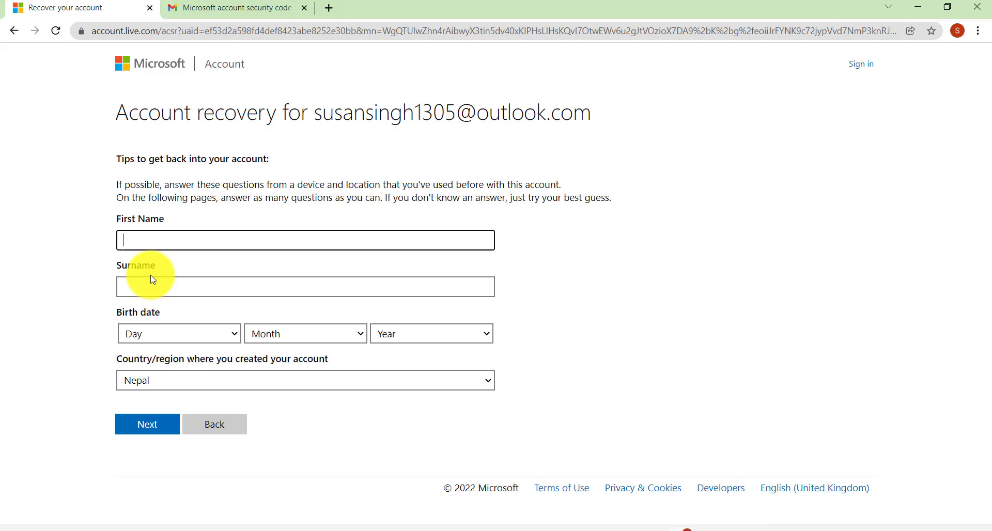
pyautogui.write('susa')
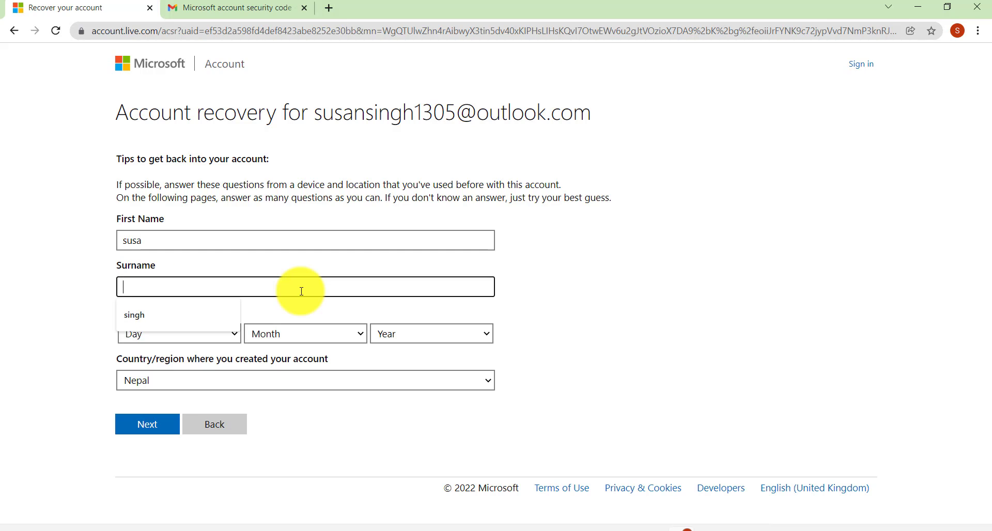
pyautogui.click(133, 314)
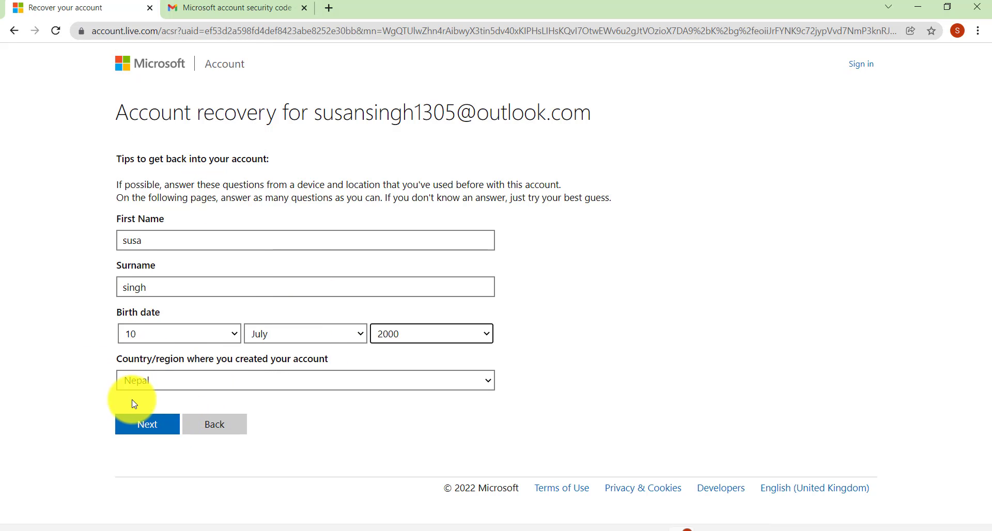
pyautogui.moveTo(138, 424)
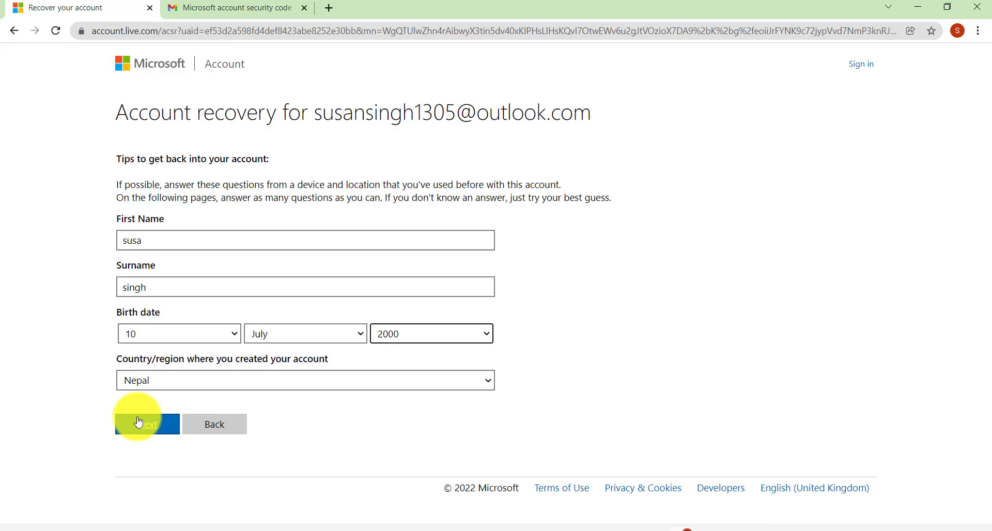
pyautogui.click(146, 423)
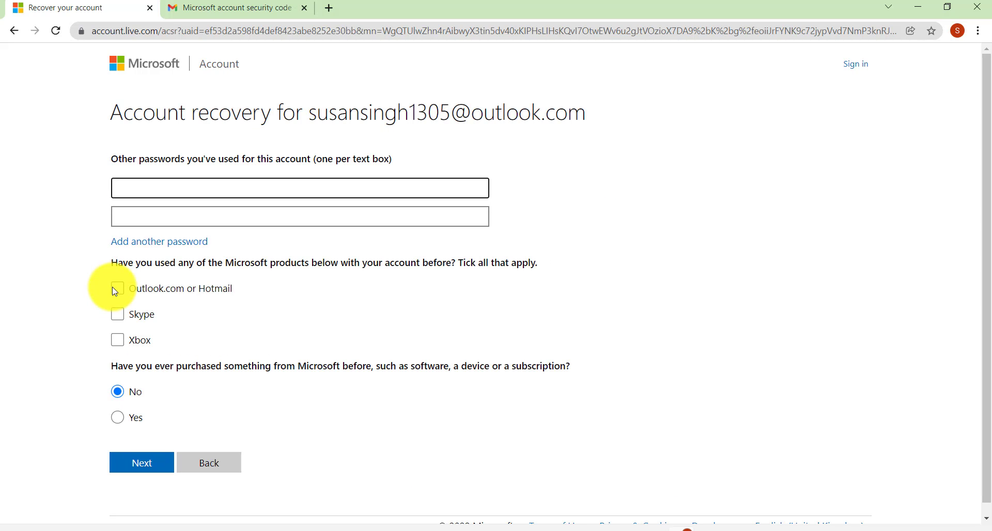
pyautogui.moveTo(80, 203)
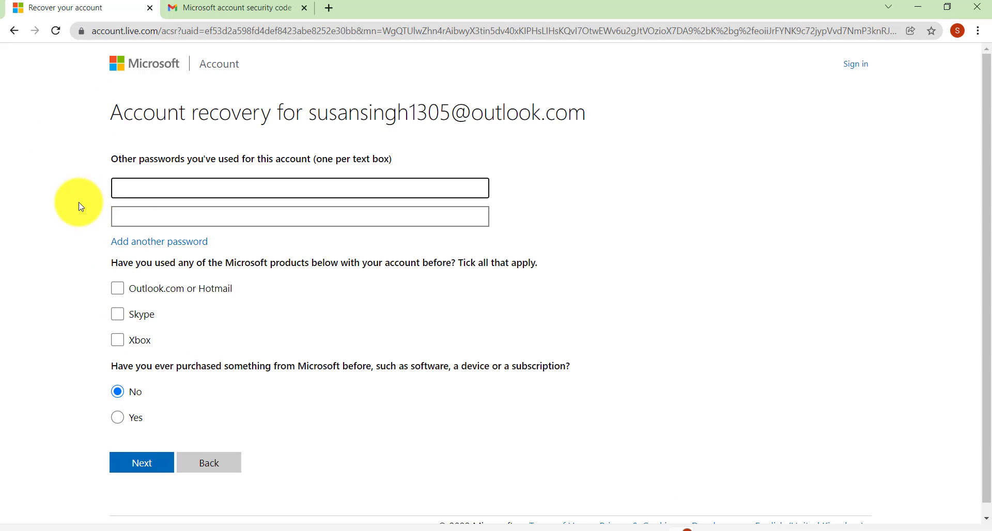
# Step: Enter one previously used password, leaving products unticked and purchases as No
pyautogui.click(300, 188)
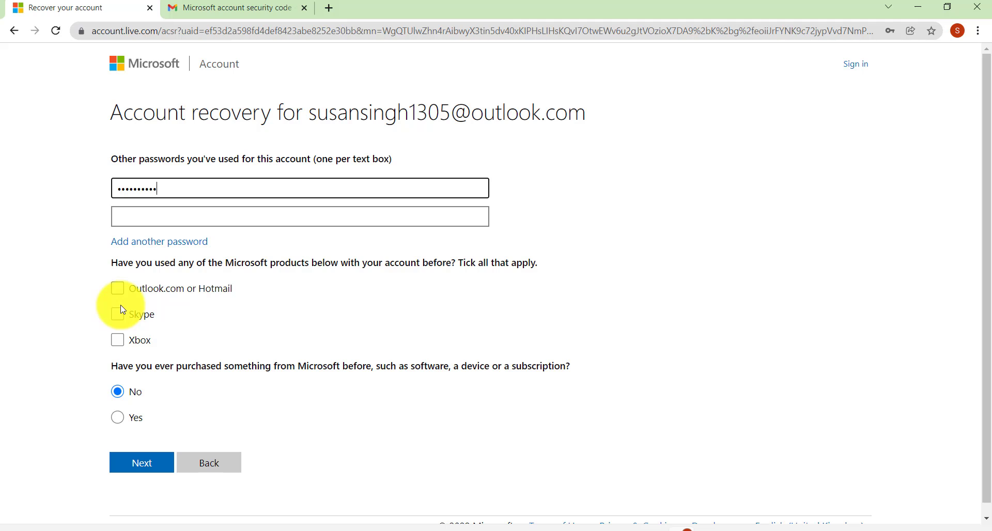
pyautogui.moveTo(191, 397)
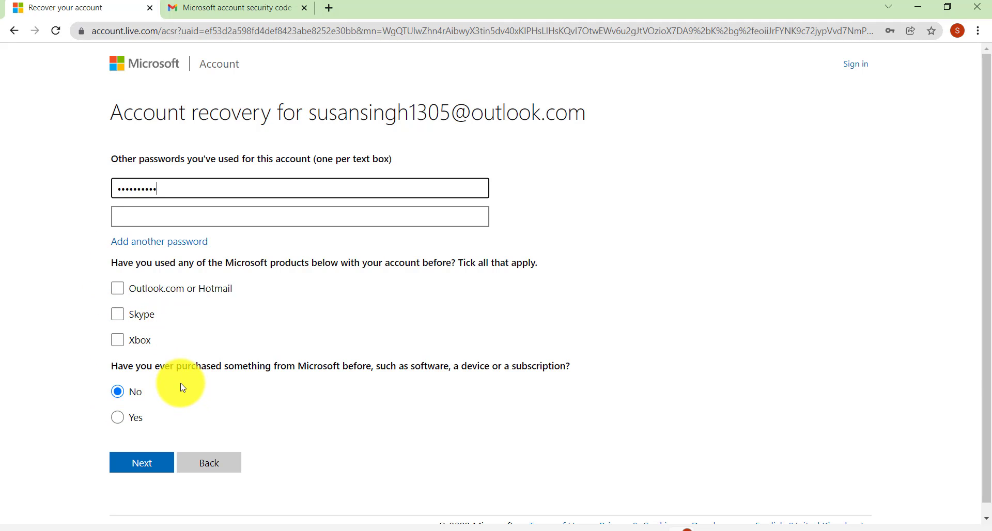
pyautogui.moveTo(267, 401)
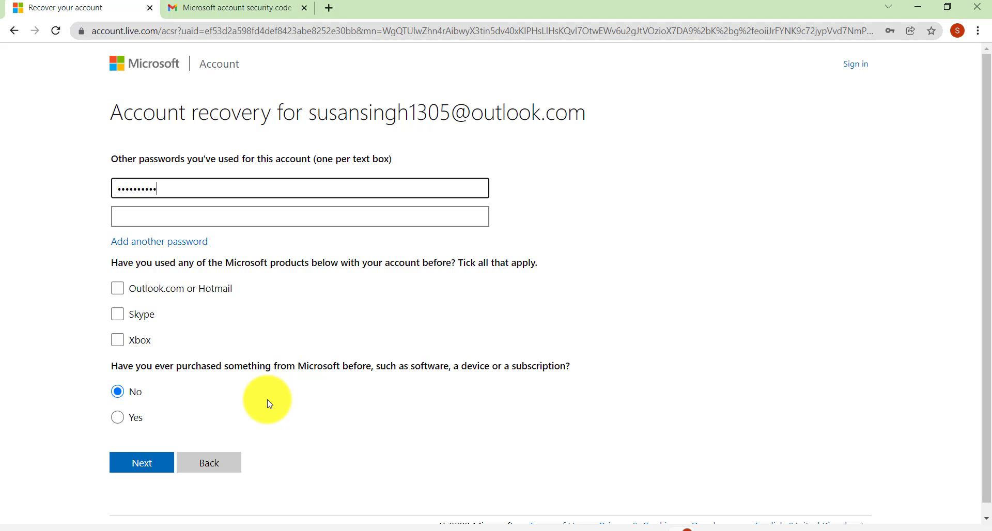
pyautogui.moveTo(184, 409)
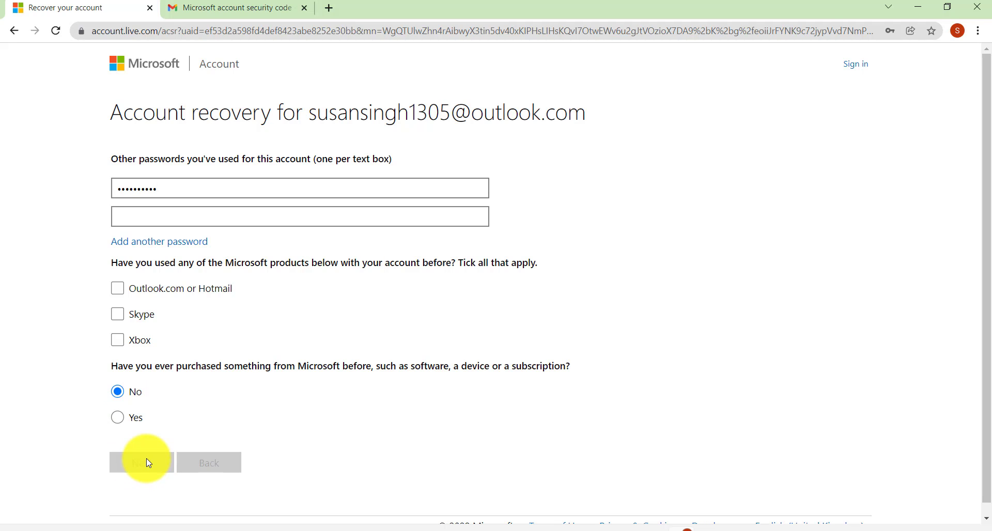
# Step: Submit the recovery answers and acknowledge the 'Your information has been submitted' confirmation
pyautogui.click(141, 462)
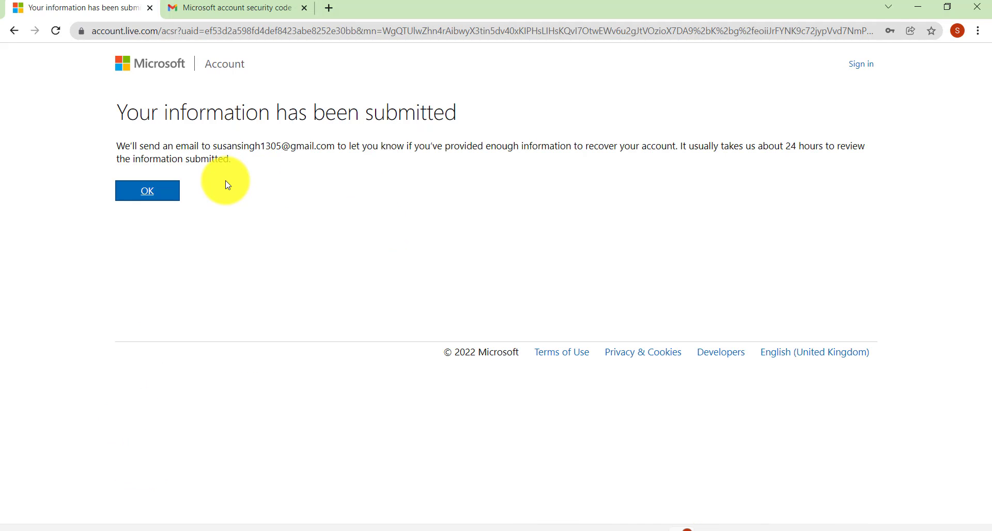
pyautogui.moveTo(281, 221)
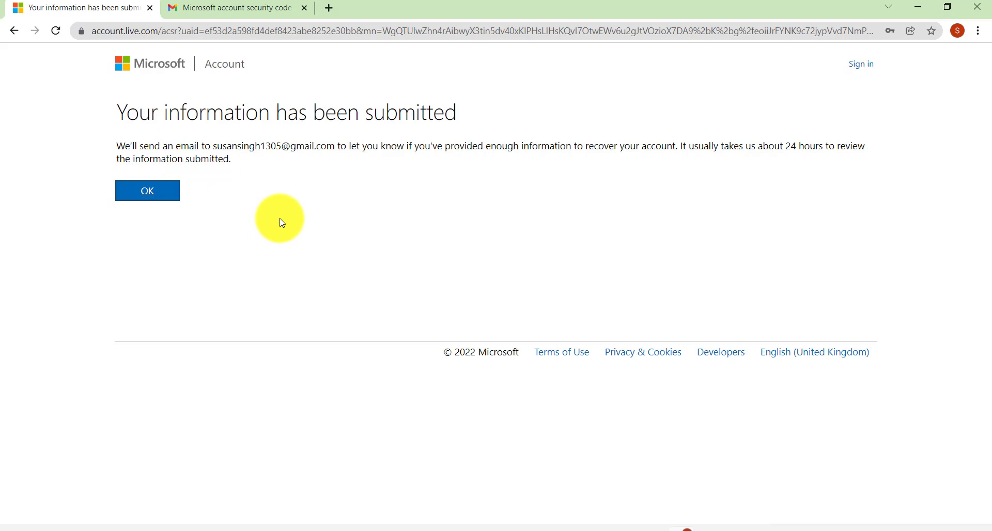
pyautogui.moveTo(413, 173)
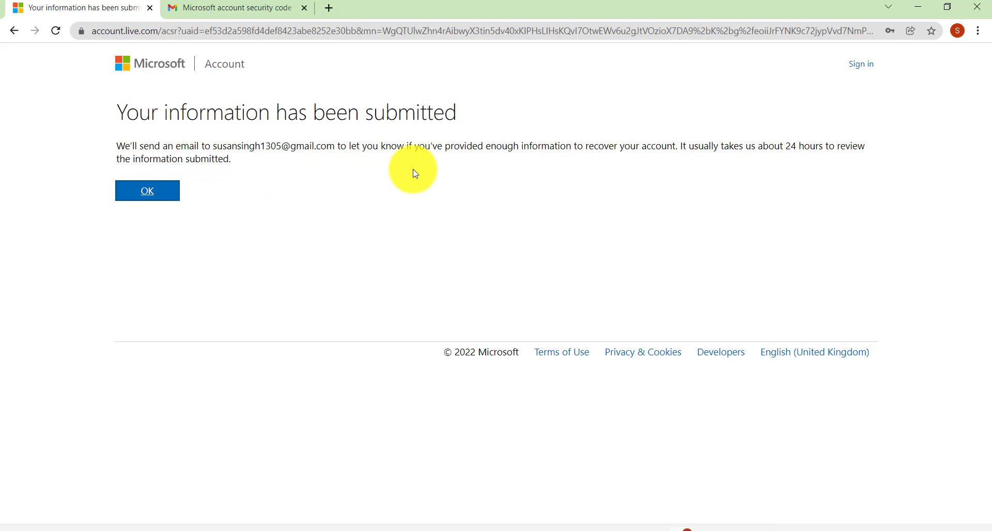
pyautogui.moveTo(427, 185)
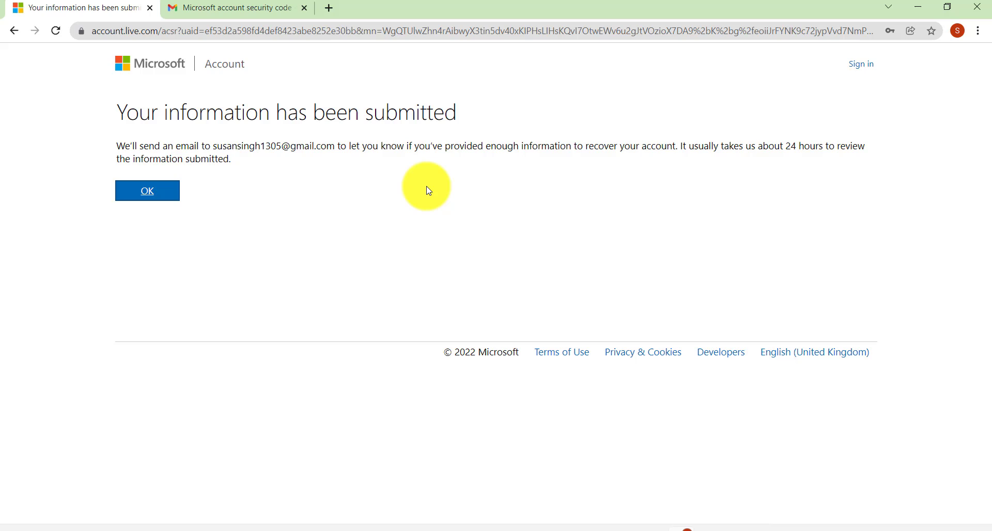
pyautogui.moveTo(606, 174)
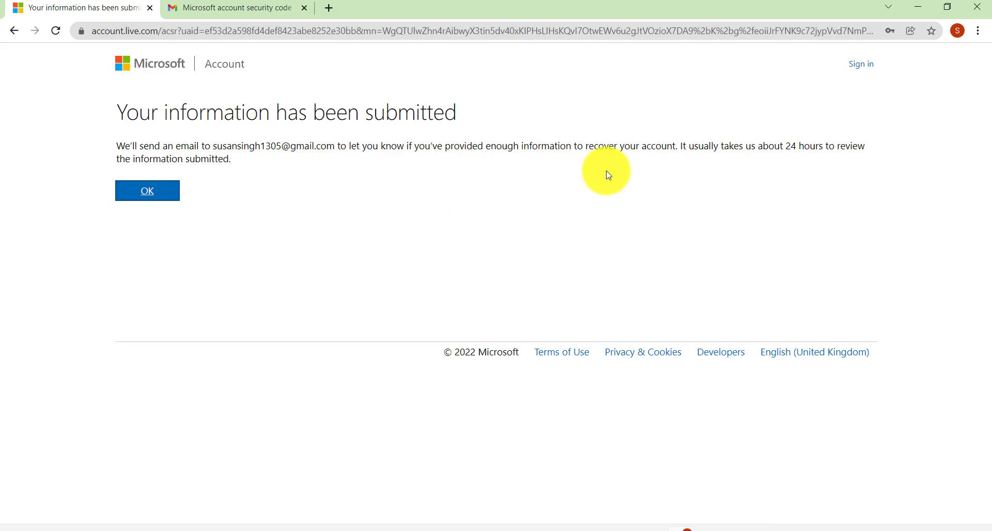
pyautogui.moveTo(797, 164)
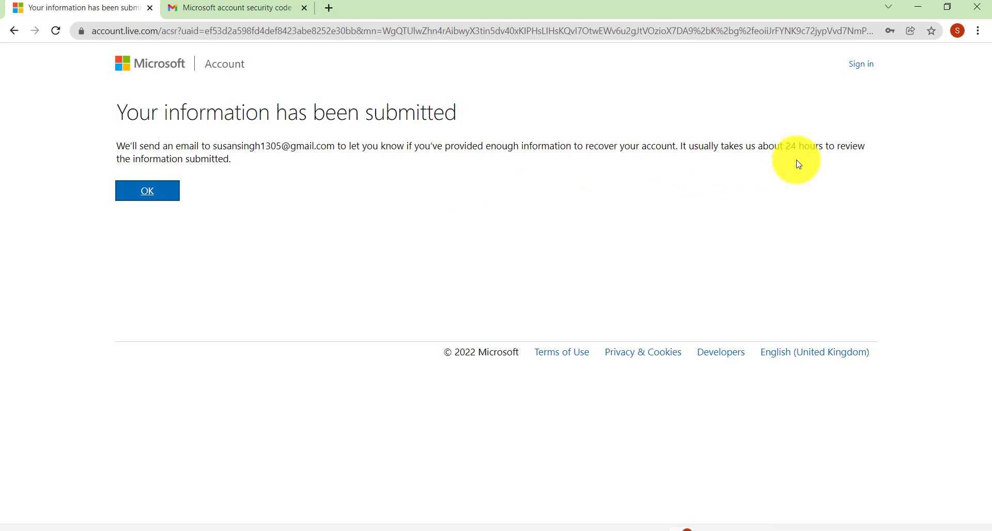
pyautogui.moveTo(245, 184)
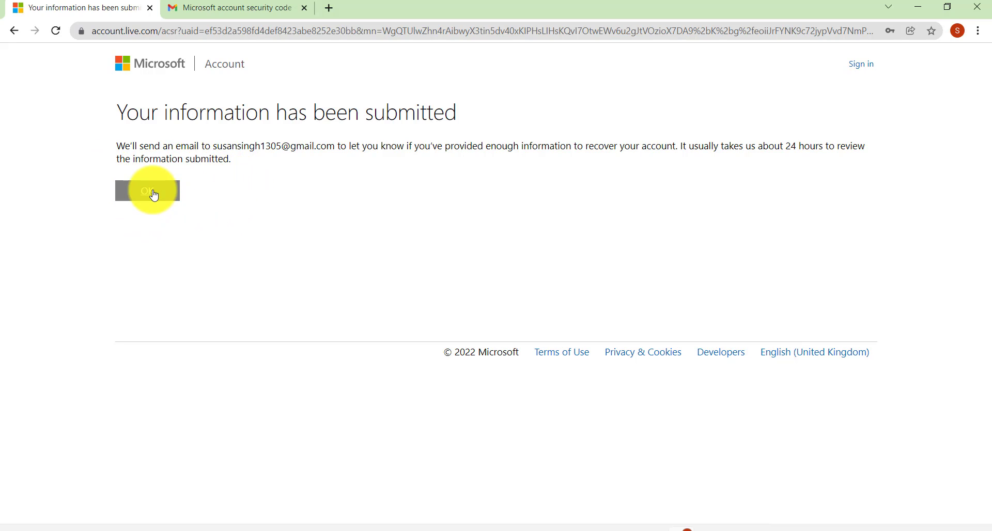
pyautogui.click(146, 191)
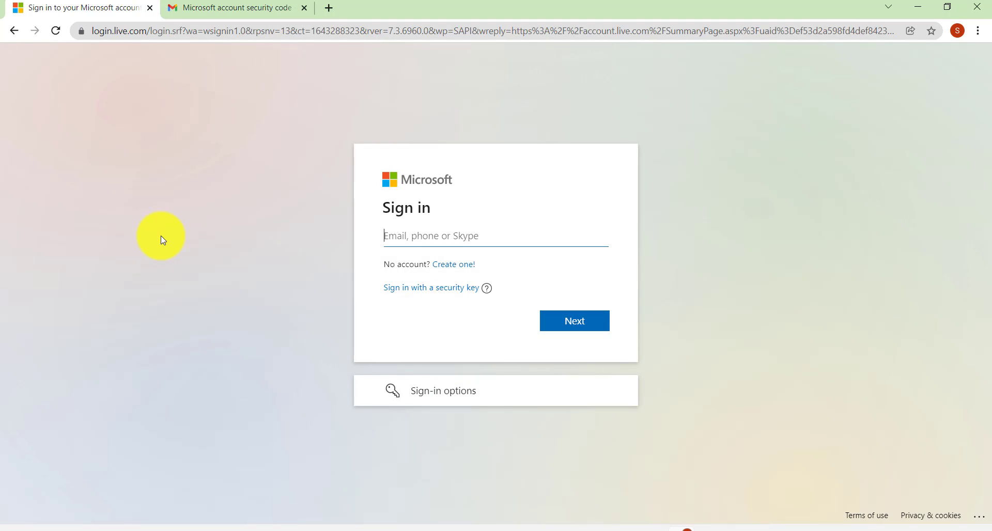